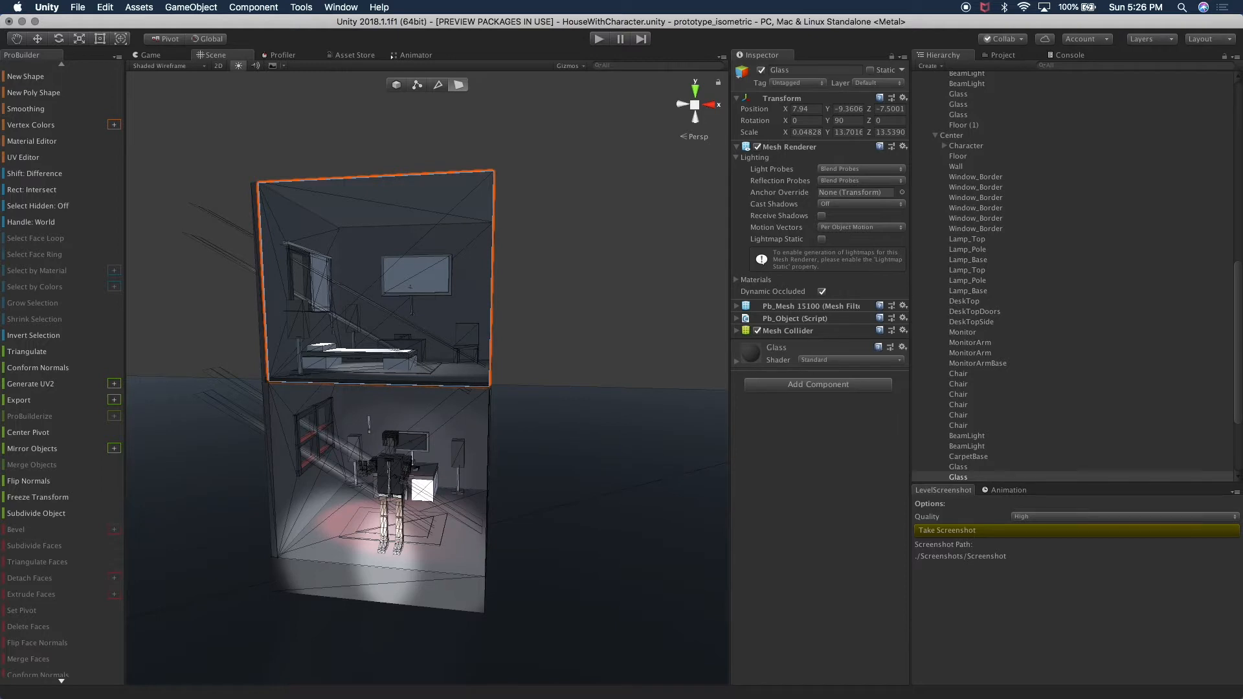
pyautogui.moveTo(500, 450)
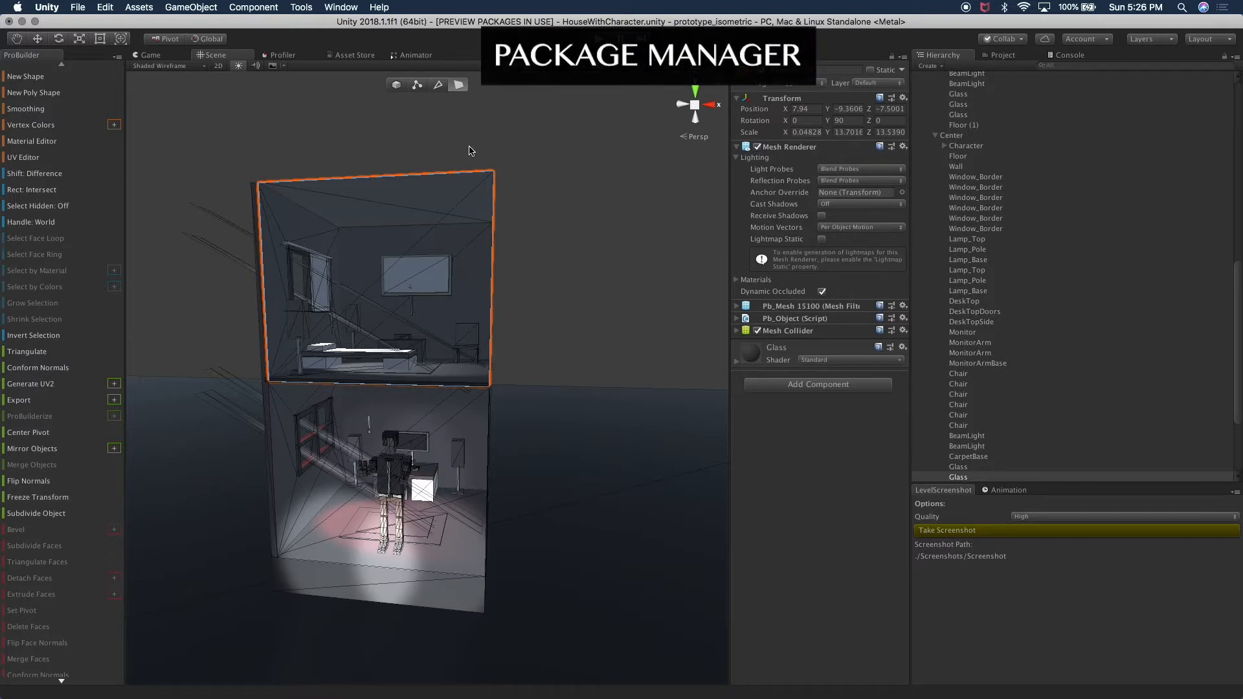
# Step: Review ProBuilder 3.0.9 in the Package Manager, then list all packages including uninstalled ones
pyautogui.click(300, 8)
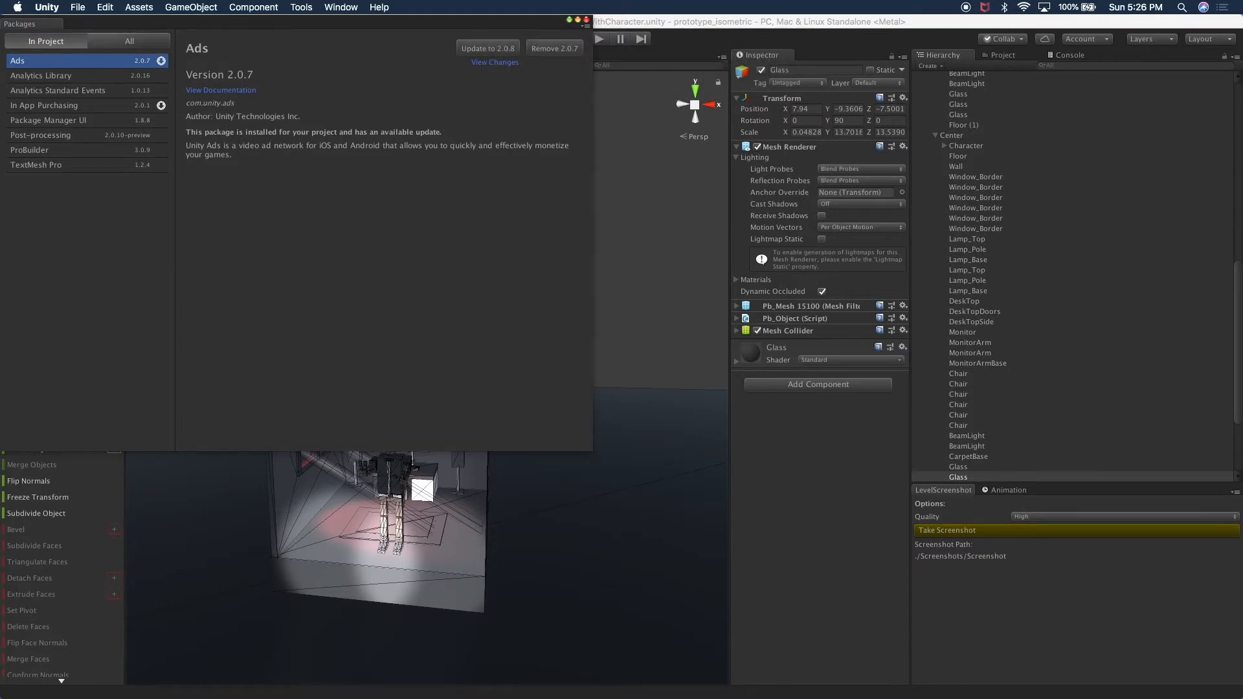
pyautogui.moveTo(326, 104)
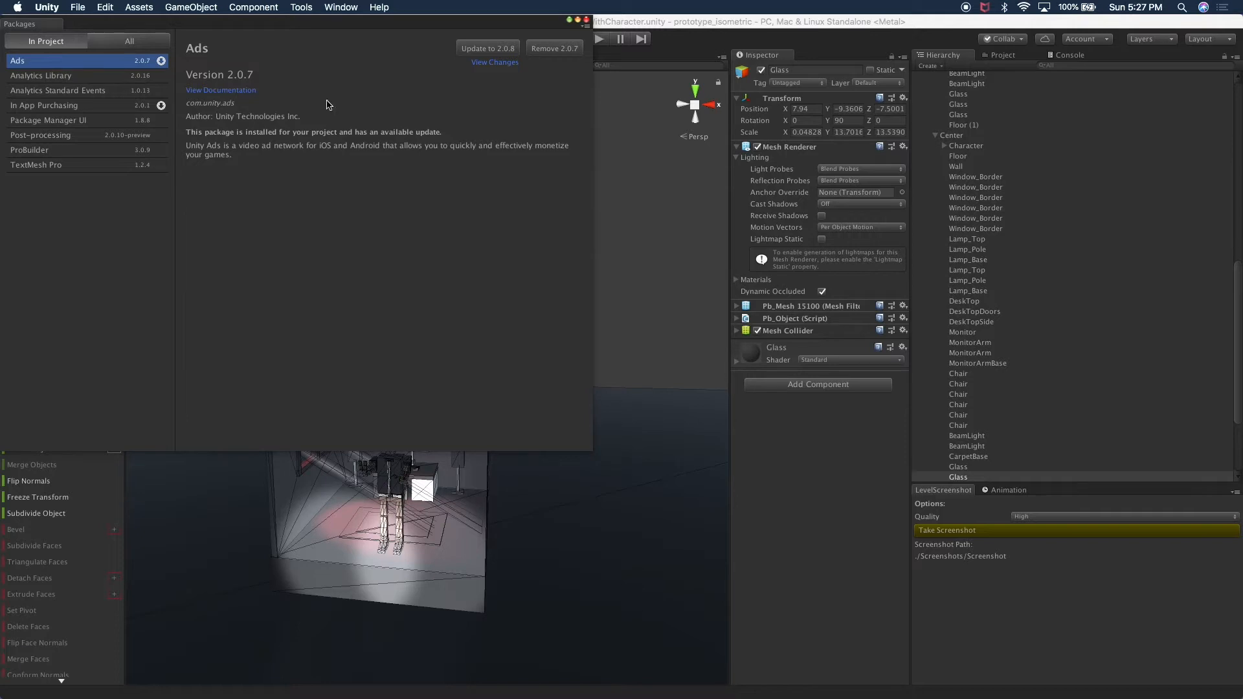
pyautogui.moveTo(53, 137)
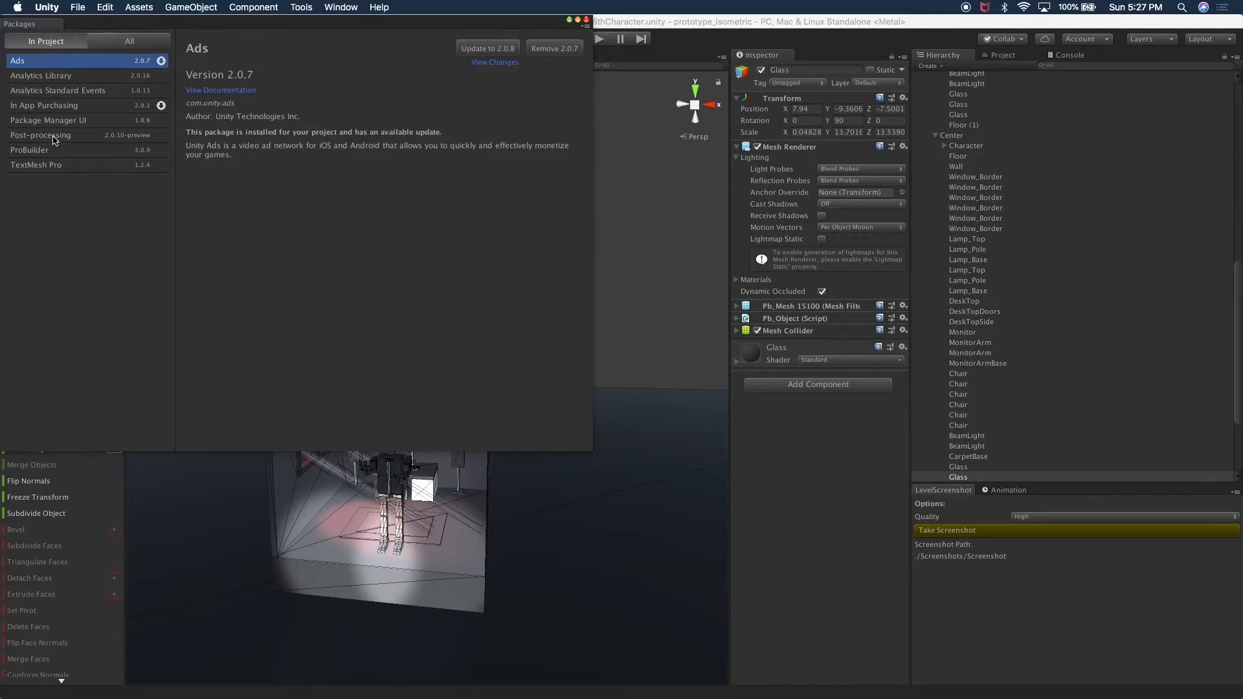
pyautogui.click(29, 150)
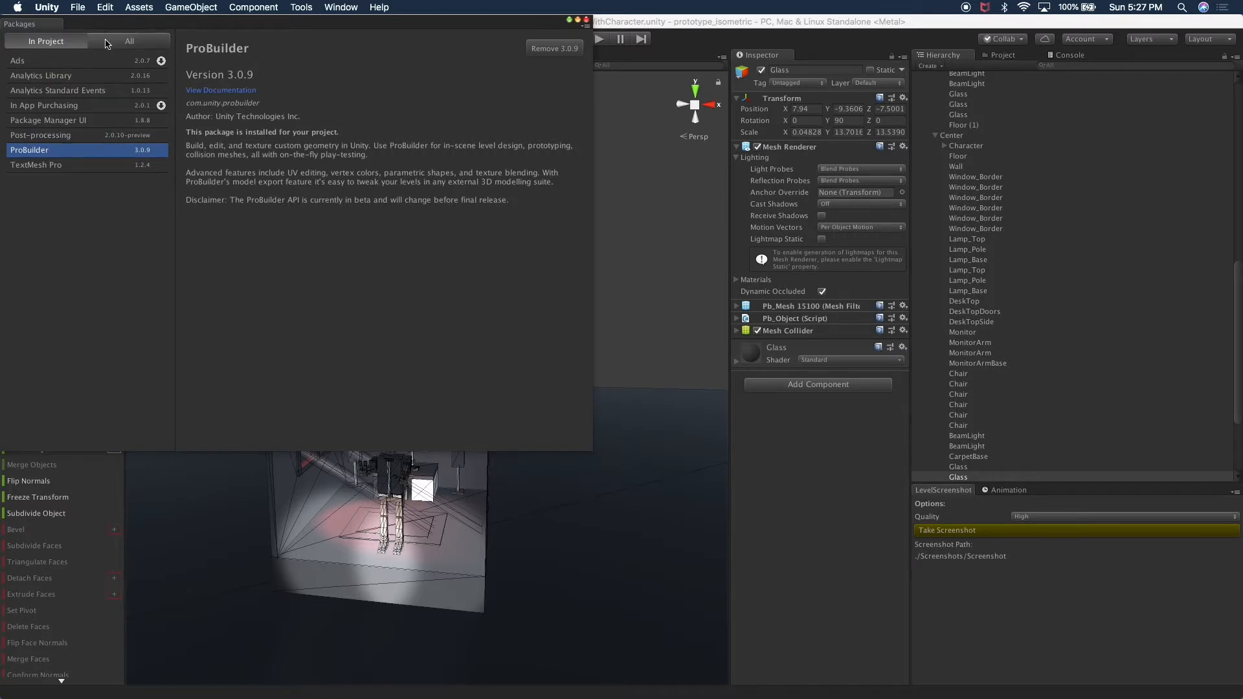
pyautogui.moveTo(129, 59)
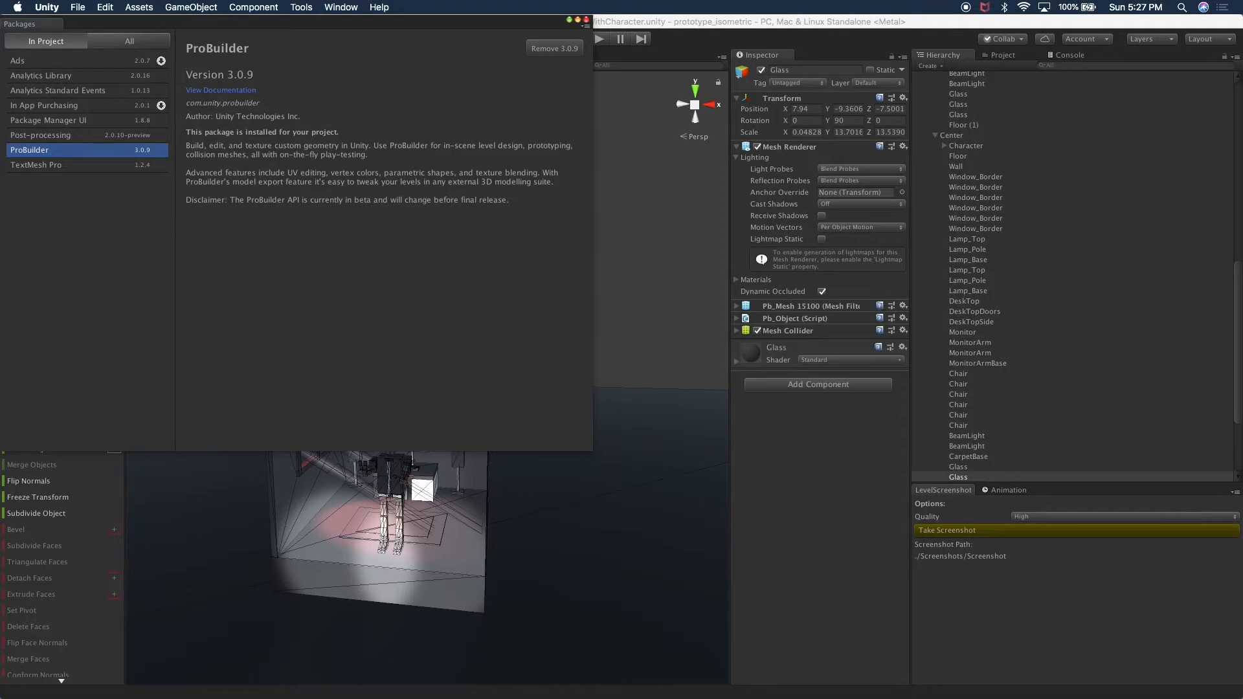
pyautogui.click(340, 8)
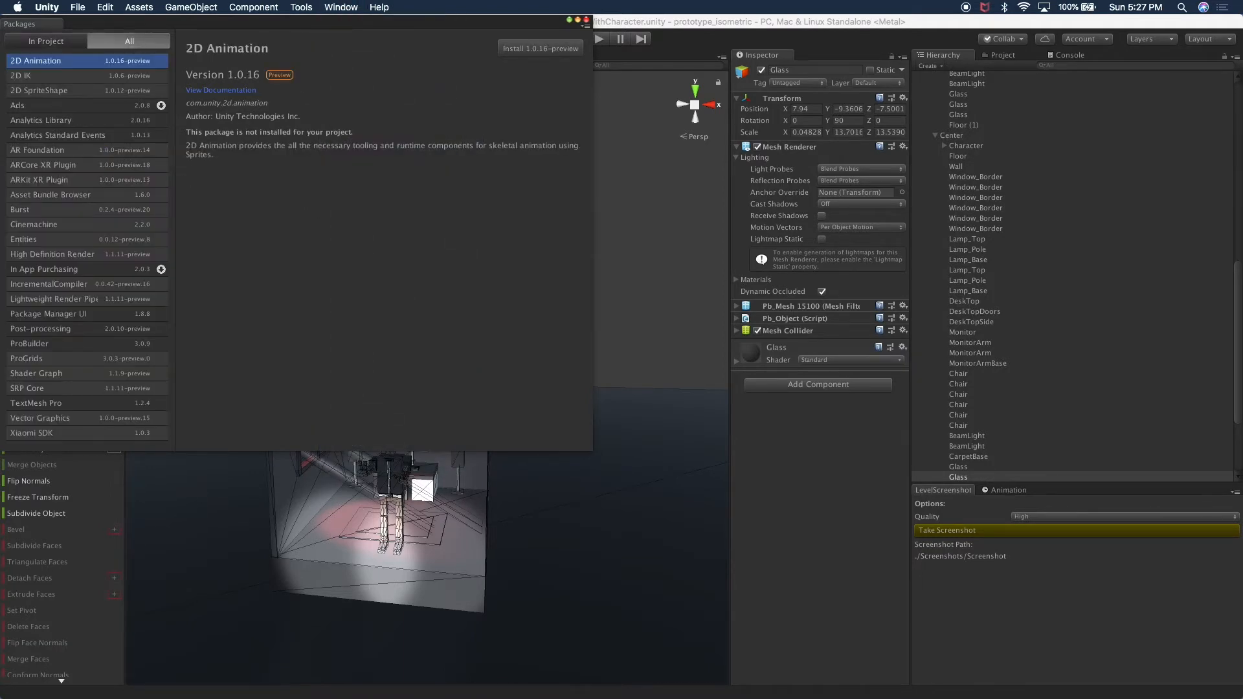
pyautogui.click(30, 343)
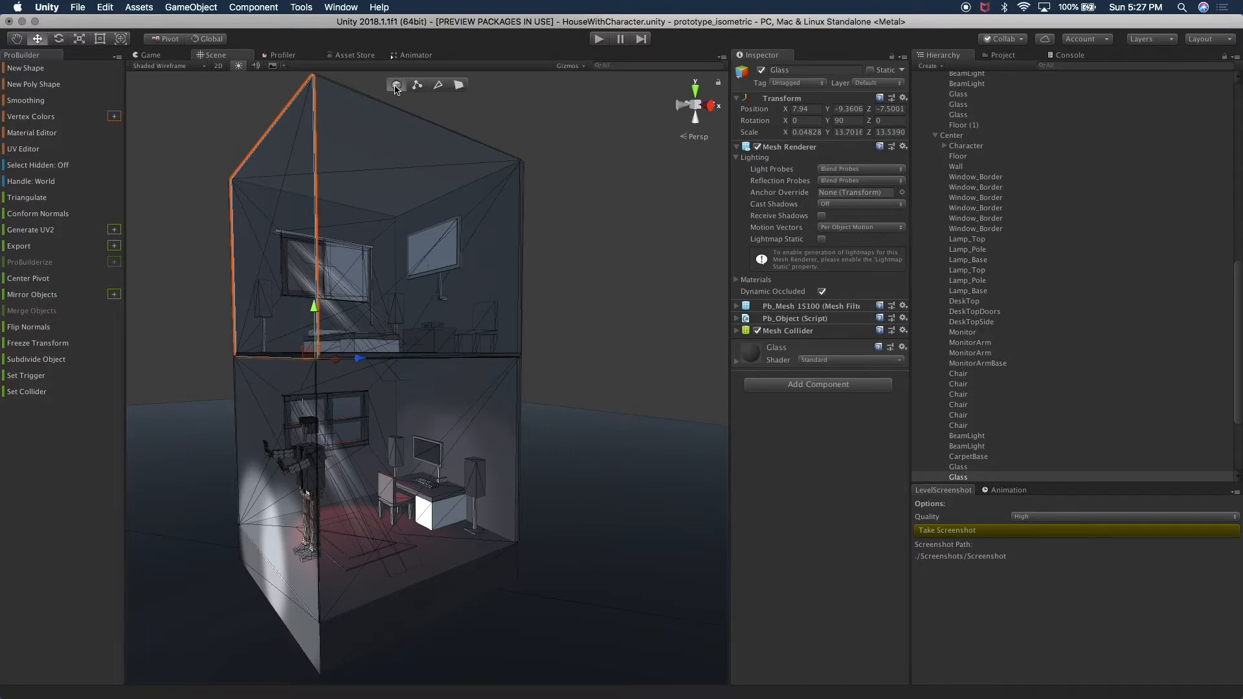
pyautogui.moveTo(346, 539)
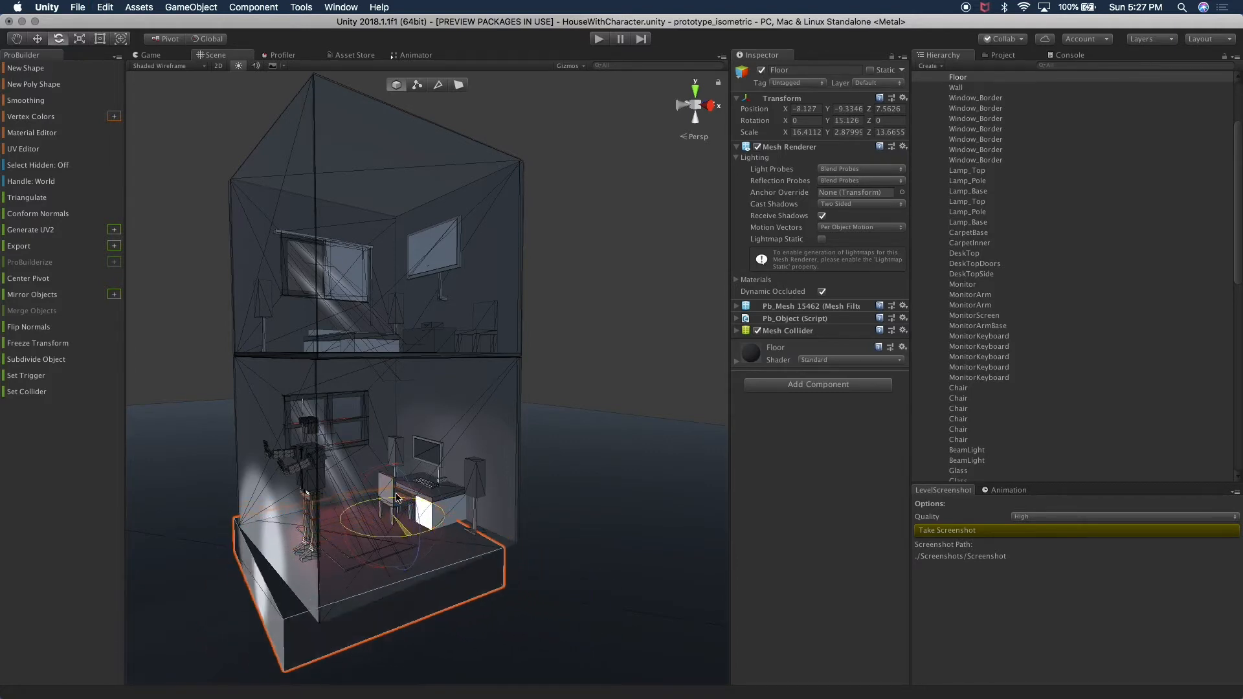
# Step: Select the ground-floor Floor slab of the house in the Scene view
pyautogui.moveTo(396, 498); pyautogui.dragTo(377, 561)
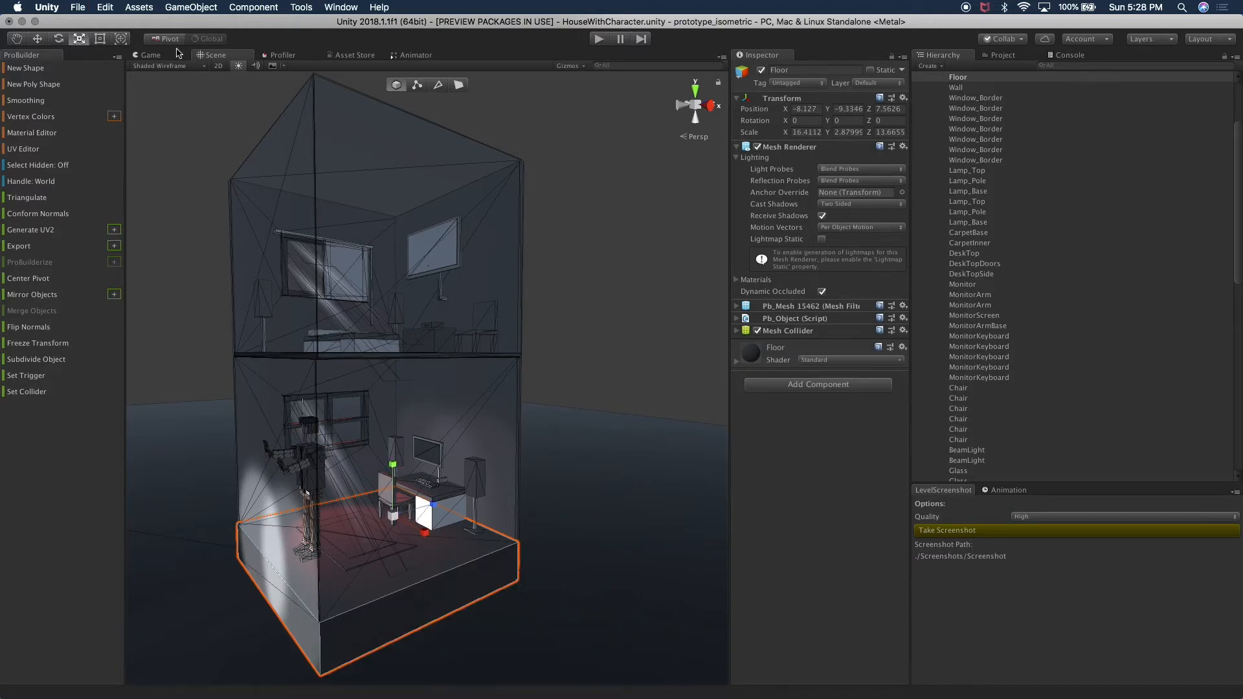
pyautogui.moveTo(391, 391)
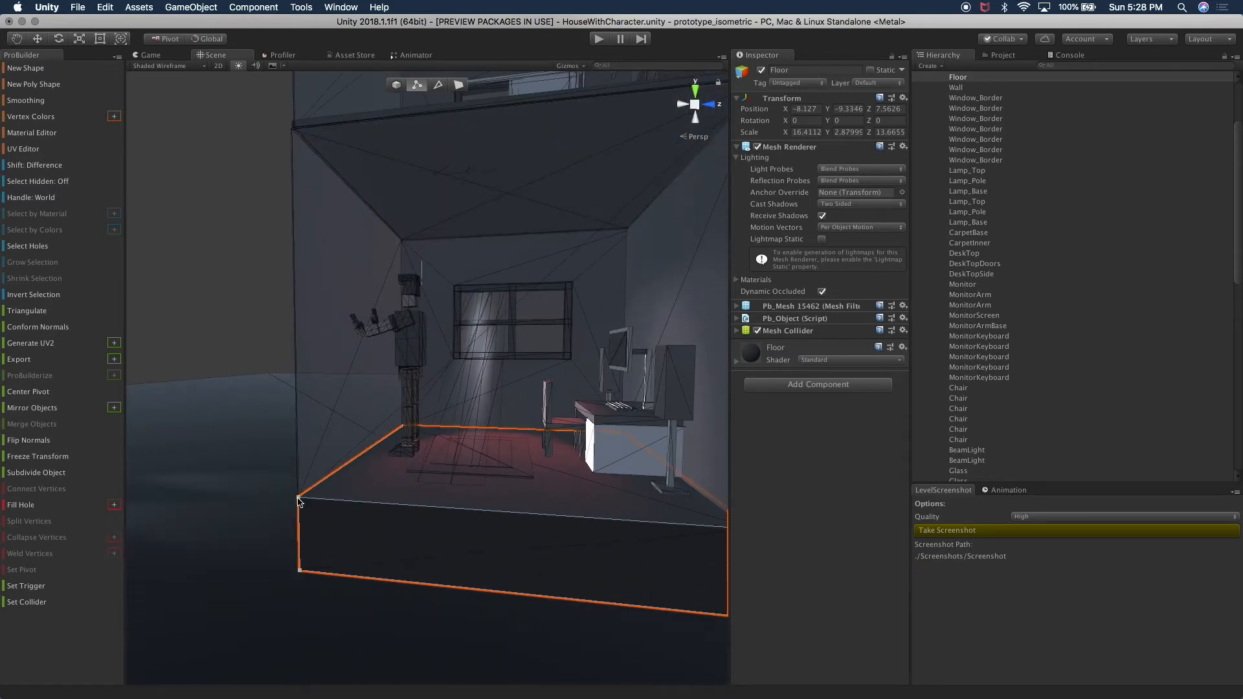
# Step: Drag the floor's front-left vertex up and outward, restore it, then zoom in on the window
pyautogui.click(299, 501)
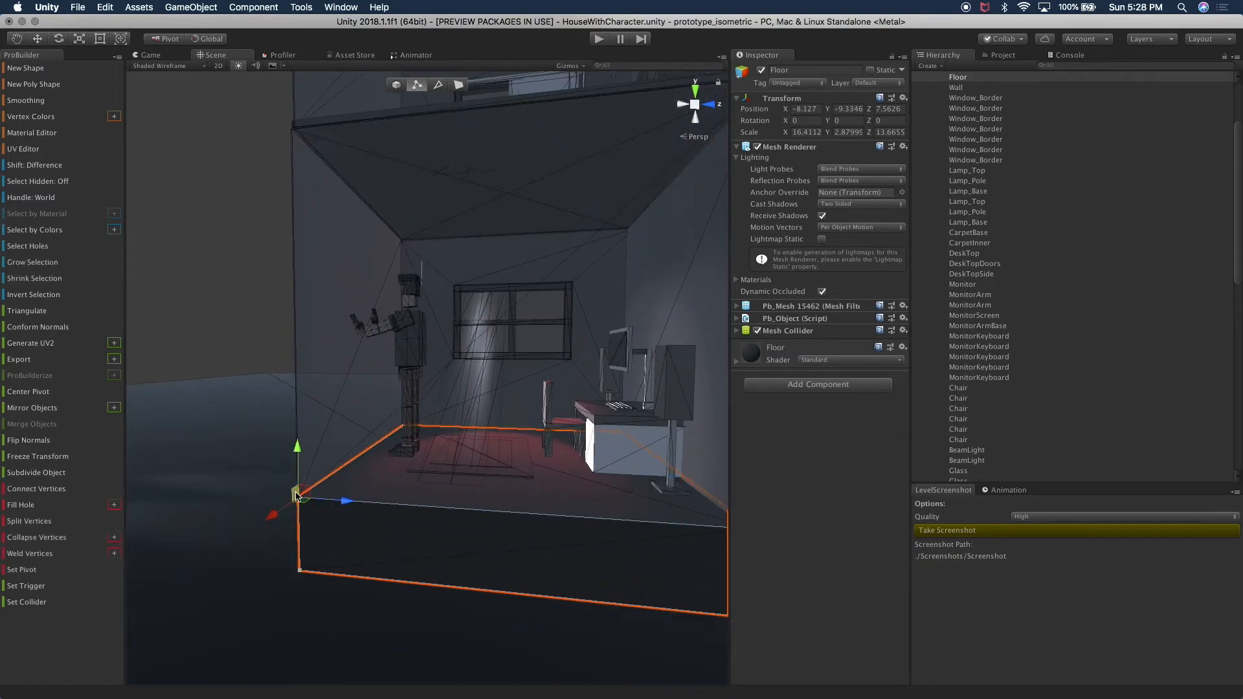
pyautogui.moveTo(298, 492); pyautogui.dragTo(225, 377)
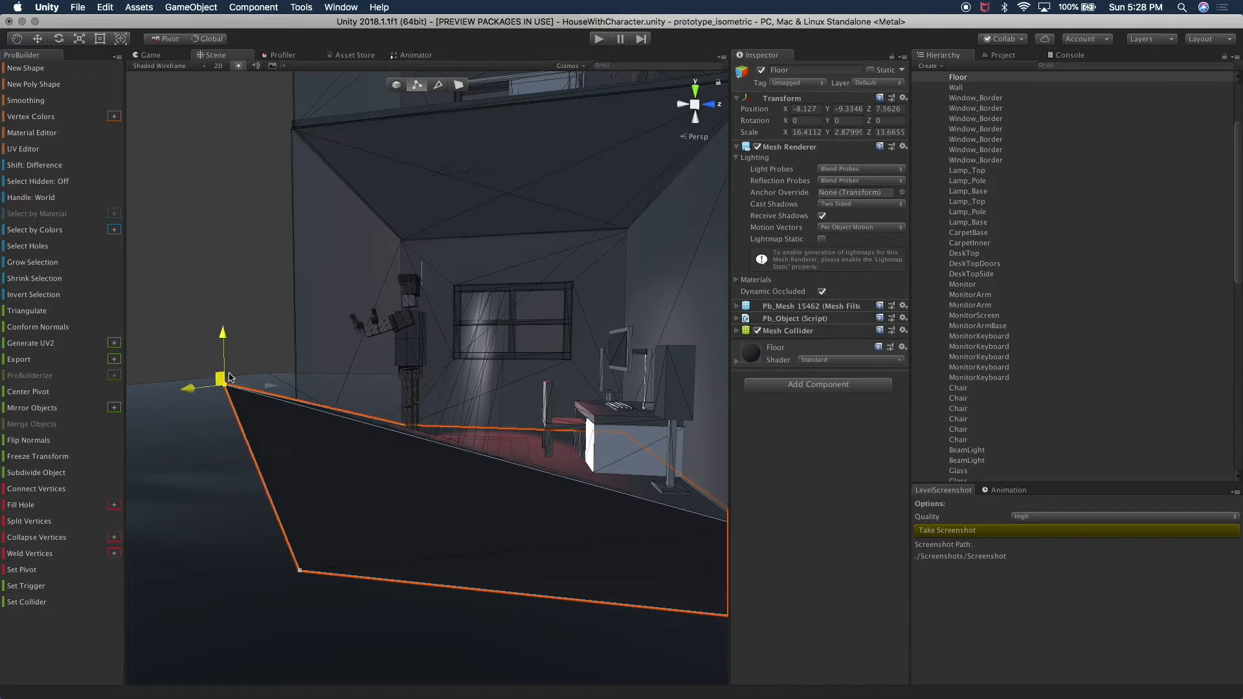
pyautogui.moveTo(225, 376); pyautogui.dragTo(303, 516)
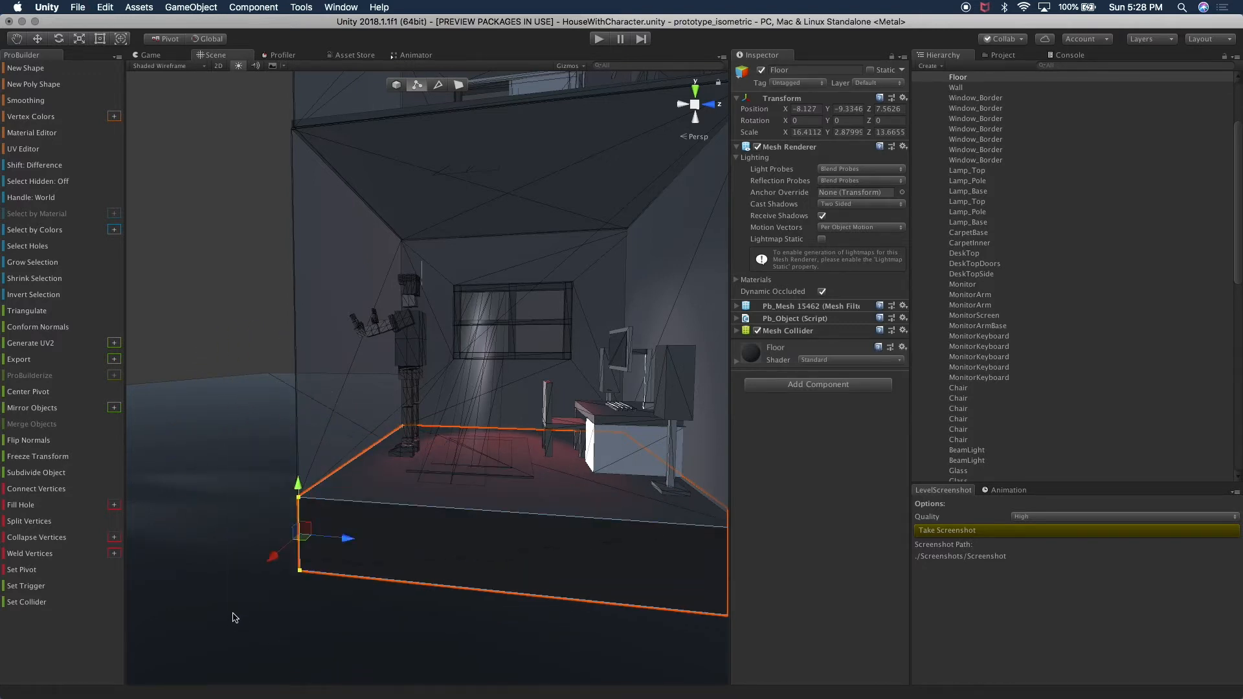
pyautogui.moveTo(299, 538); pyautogui.dragTo(381, 542)
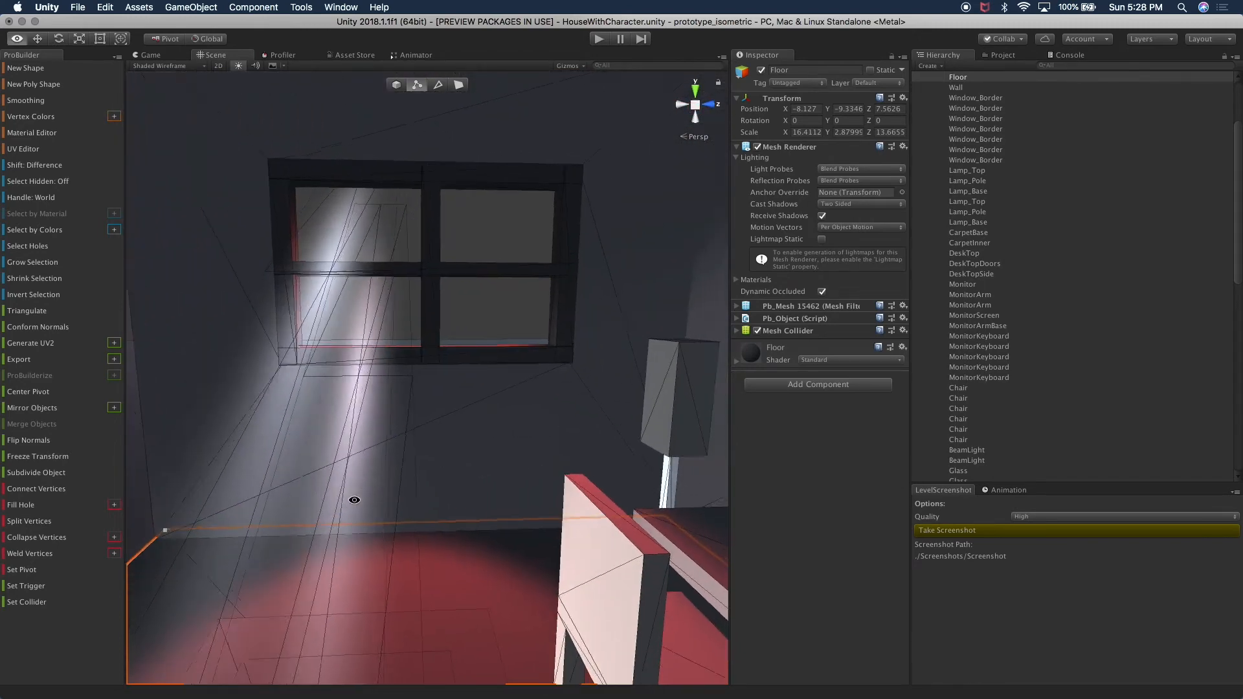
pyautogui.click(438, 85)
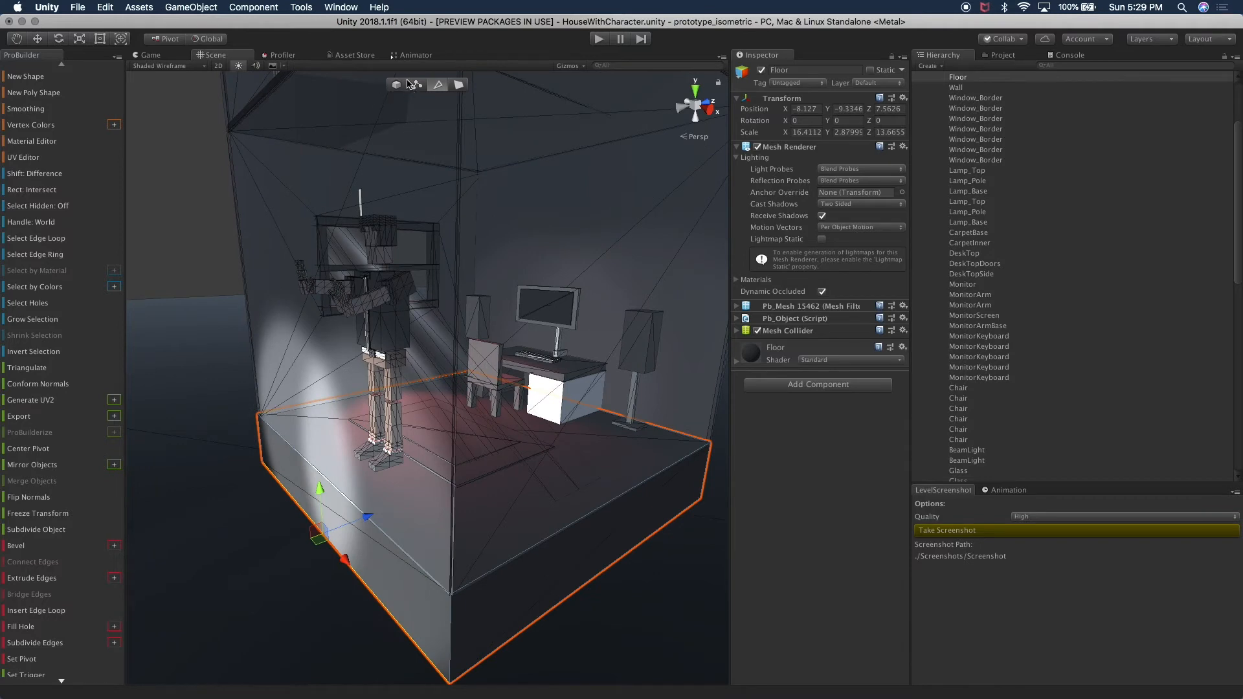
# Step: Switch ProBuilder to Face selection mode for the floor slab
pyautogui.click(438, 85)
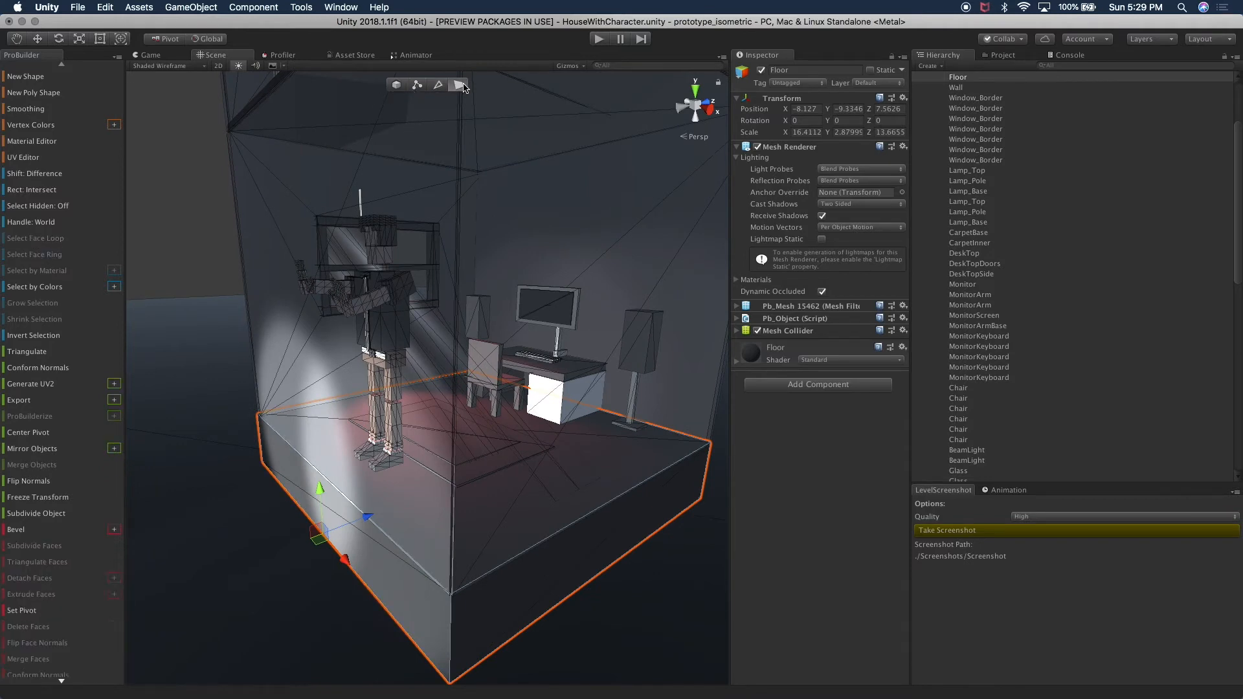
# Step: Select the floor's side face and Shift-drag it outward to extrude a new section
pyautogui.click(571, 556)
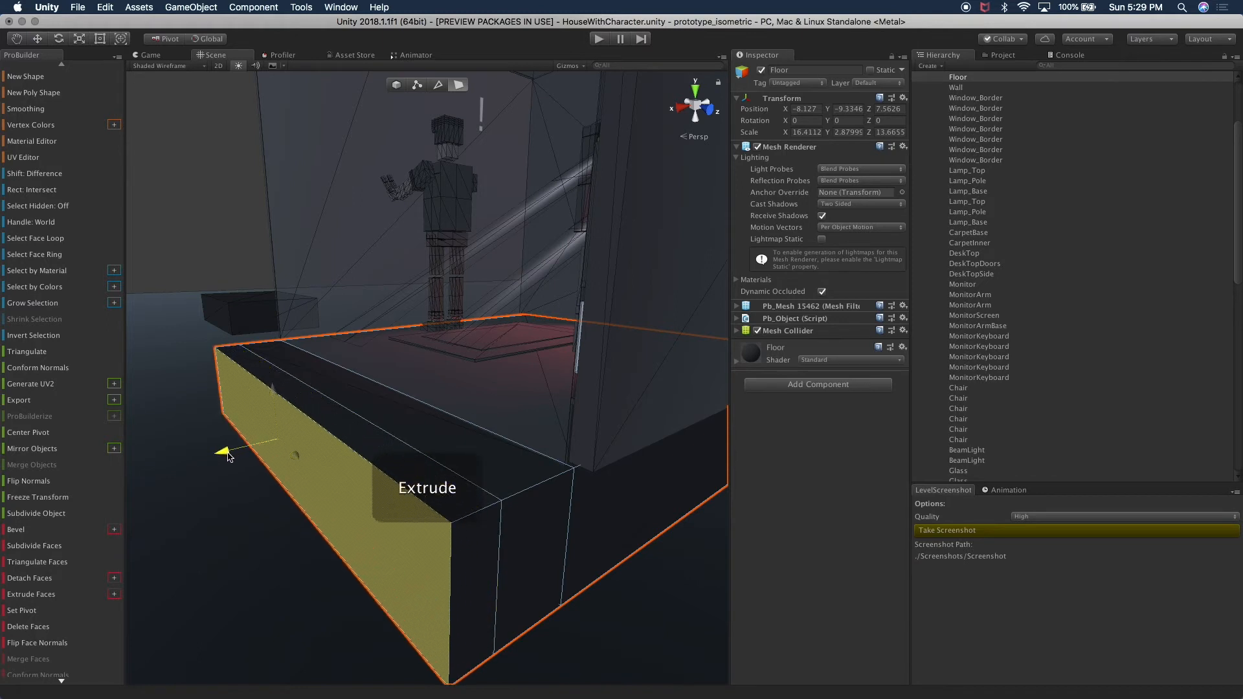
pyautogui.moveTo(226, 448); pyautogui.dragTo(243, 377)
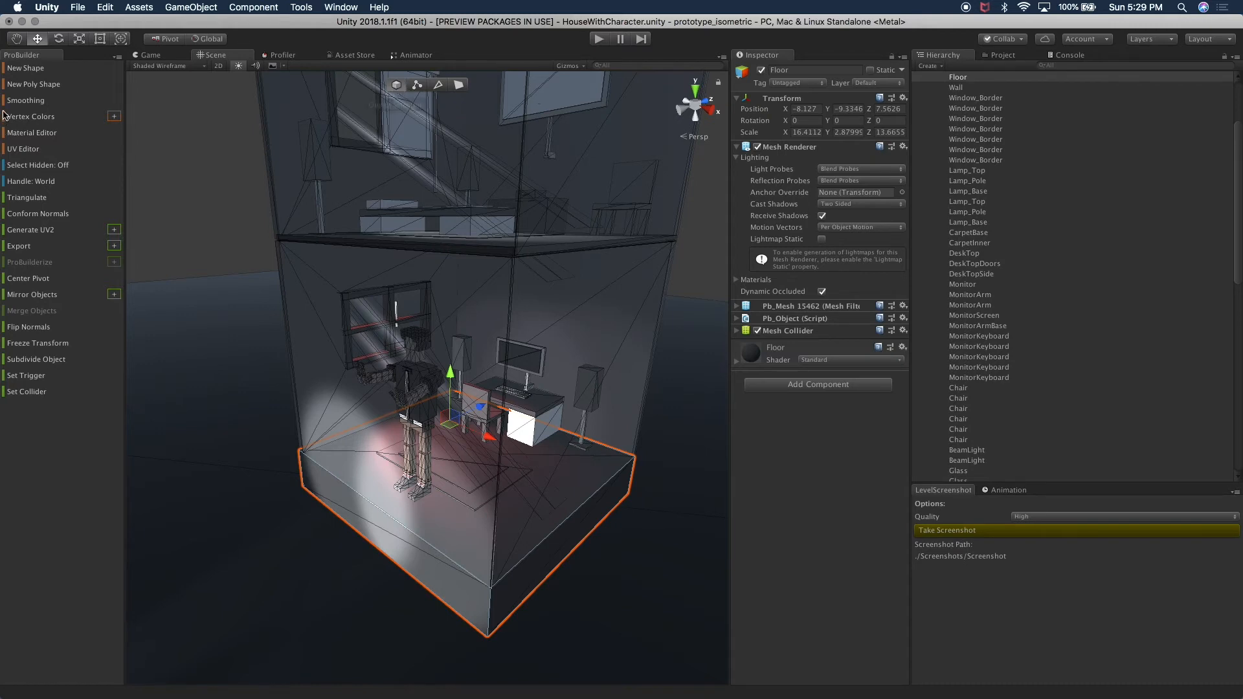
pyautogui.moveTo(388, 101)
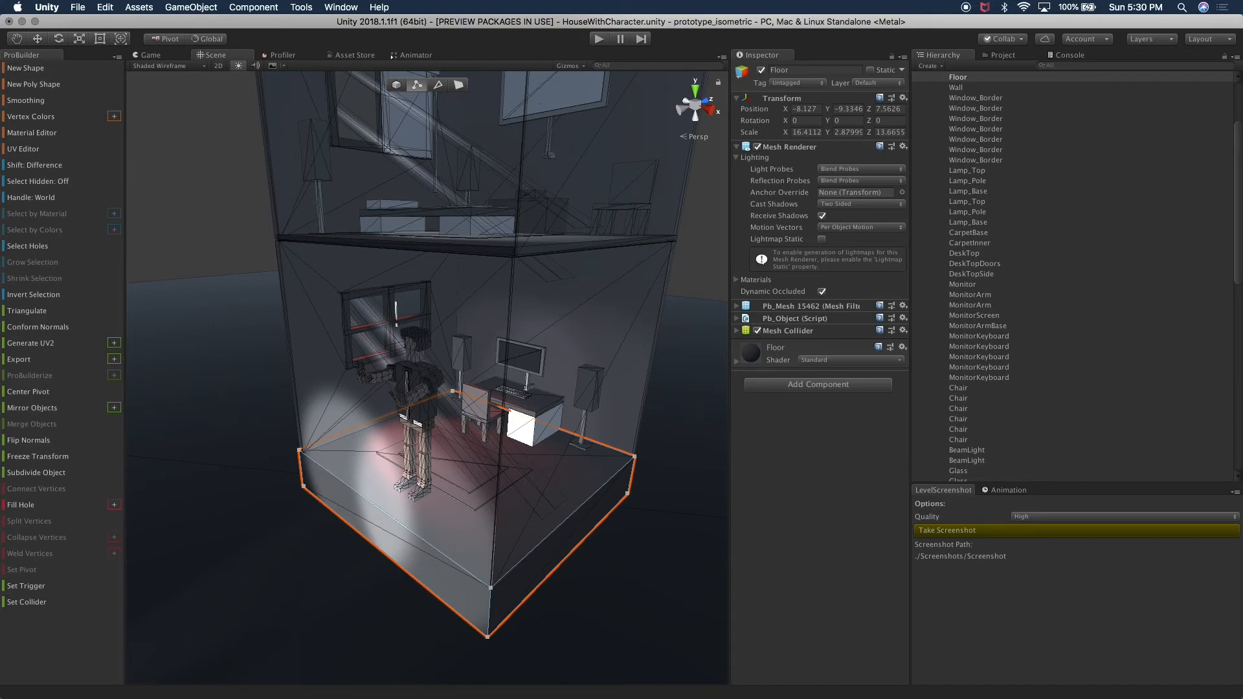
pyautogui.moveTo(415, 86)
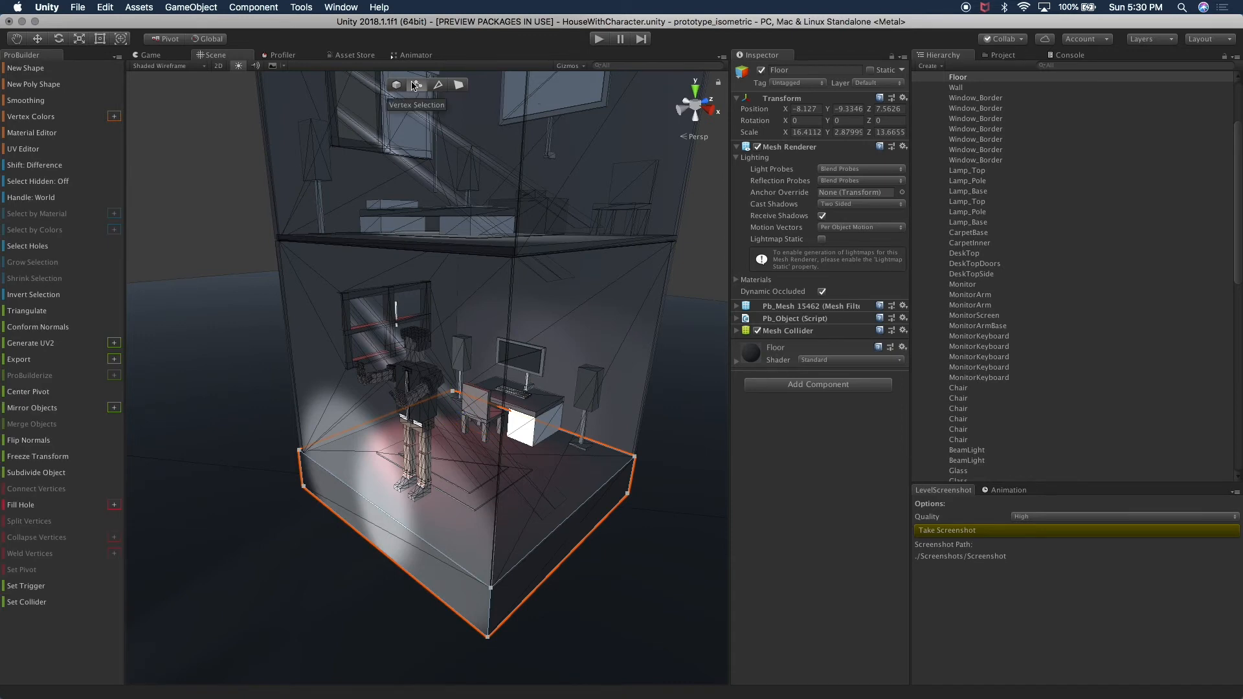
pyautogui.moveTo(368, 68)
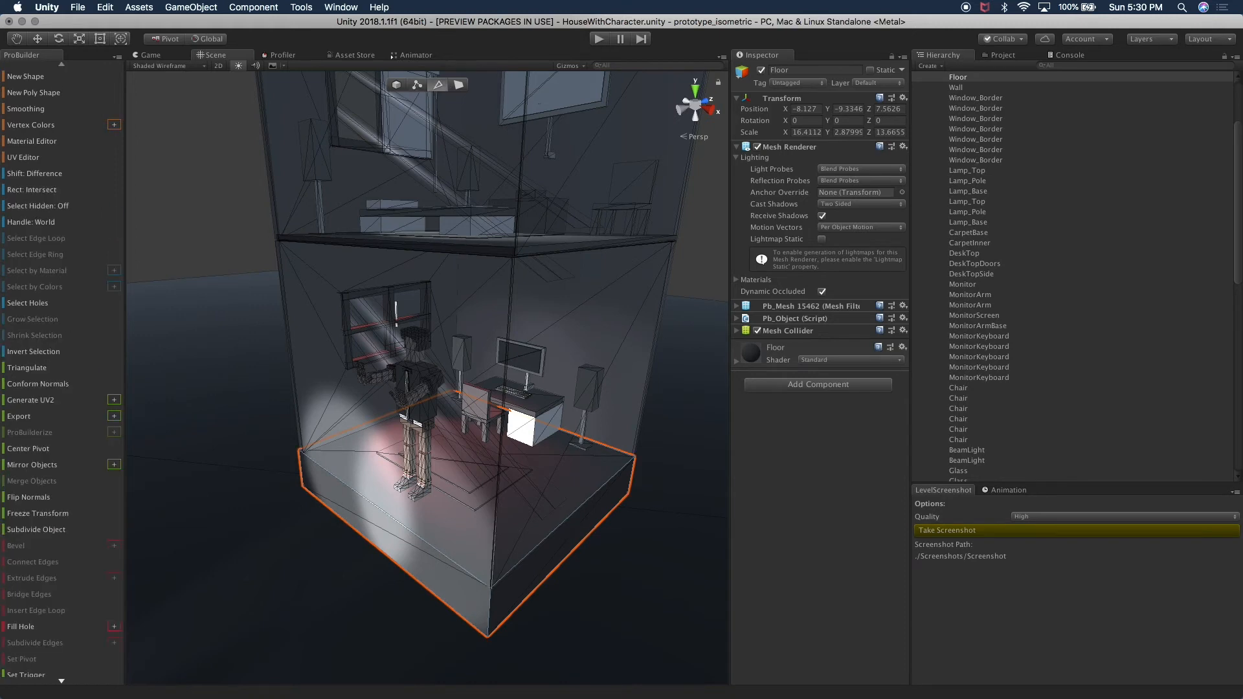
pyautogui.moveTo(457, 85)
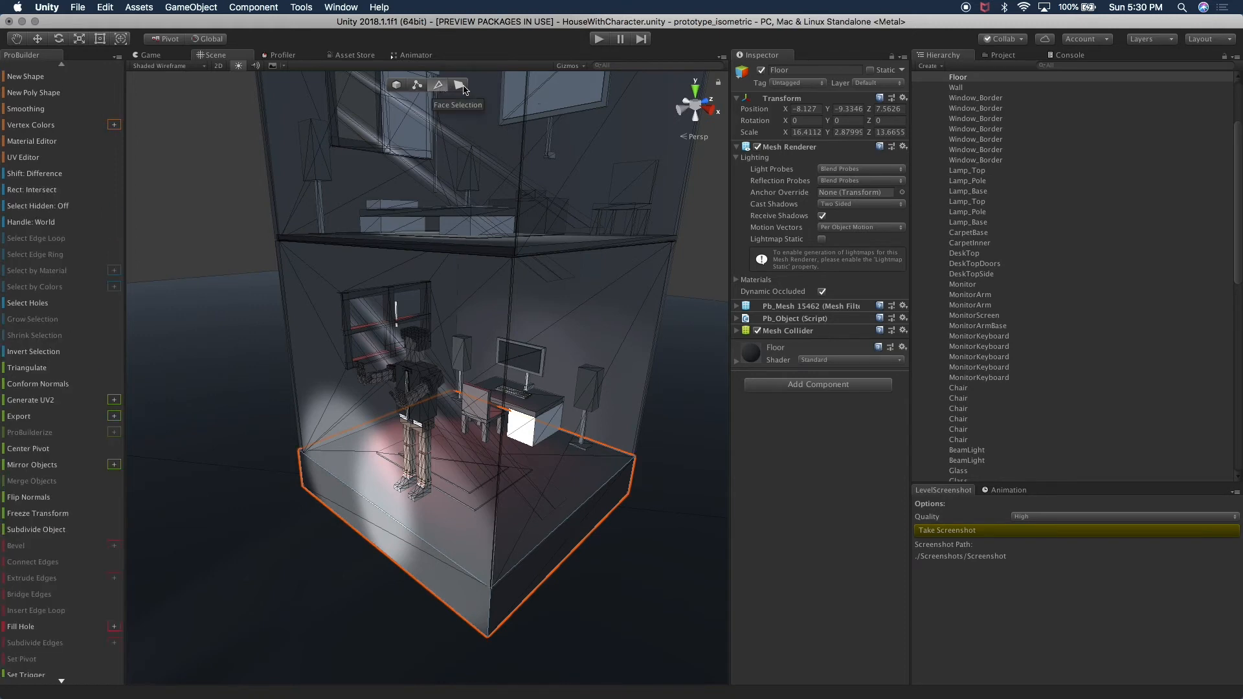
pyautogui.click(396, 85)
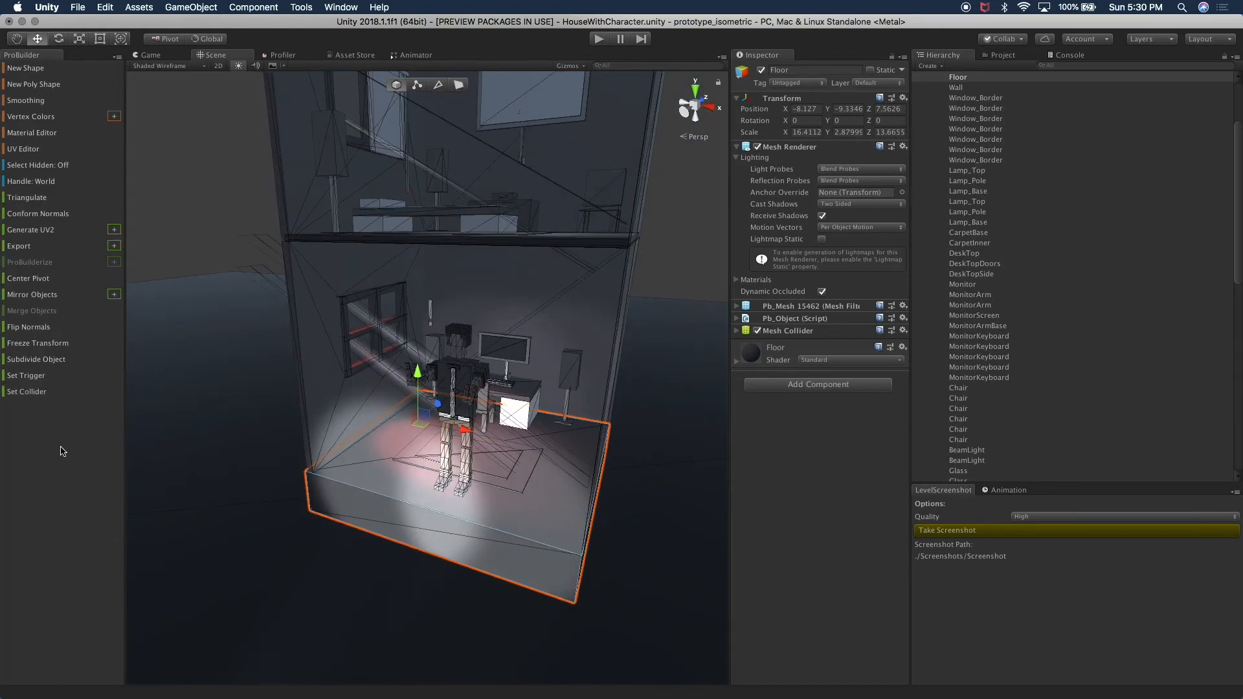
pyautogui.rightClick(60, 453)
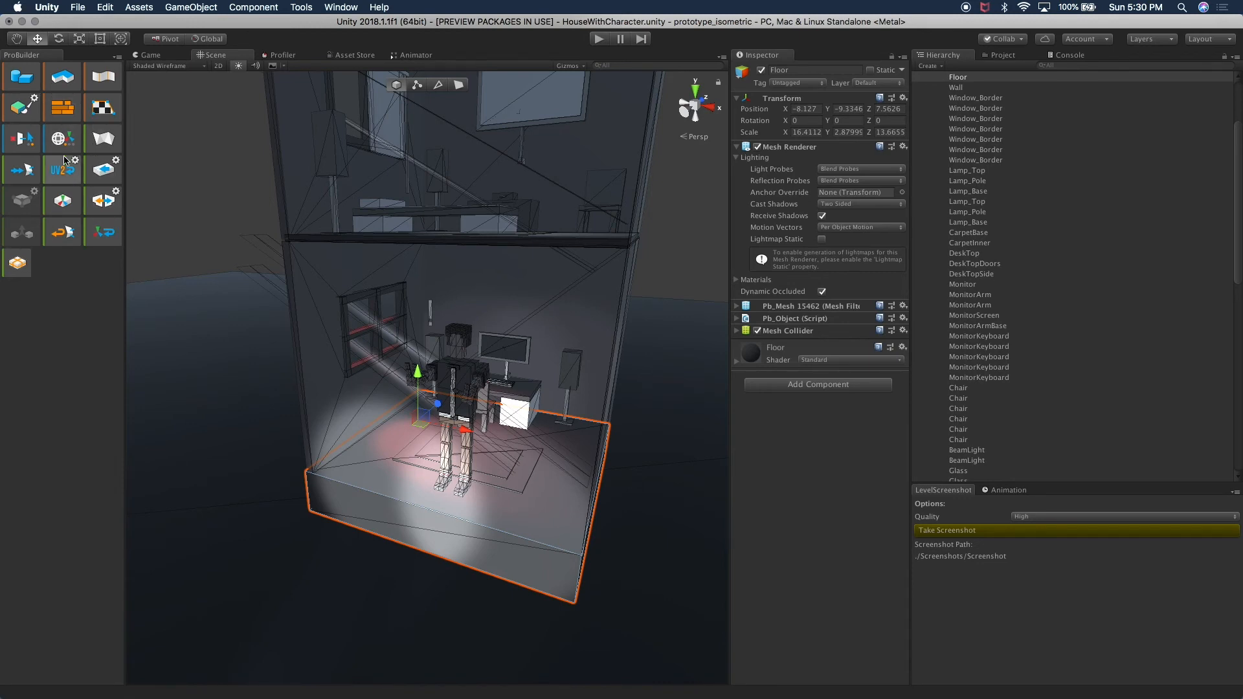
pyautogui.moveTo(102, 168)
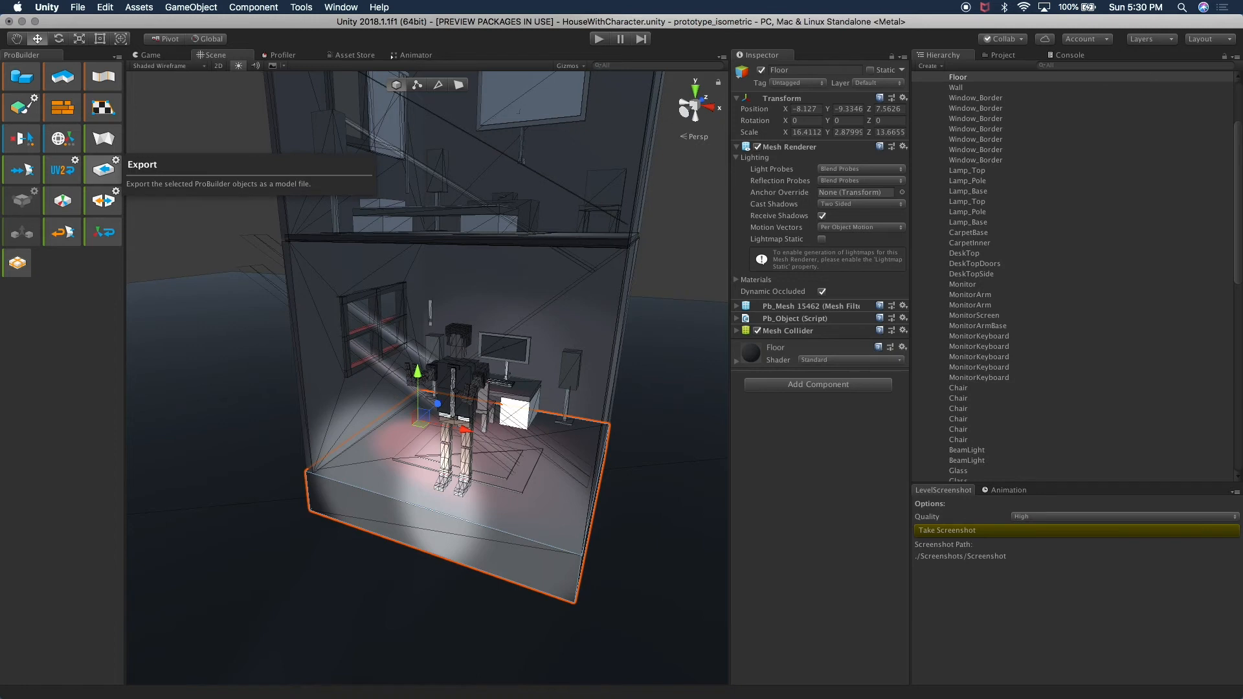
pyautogui.moveTo(103, 139)
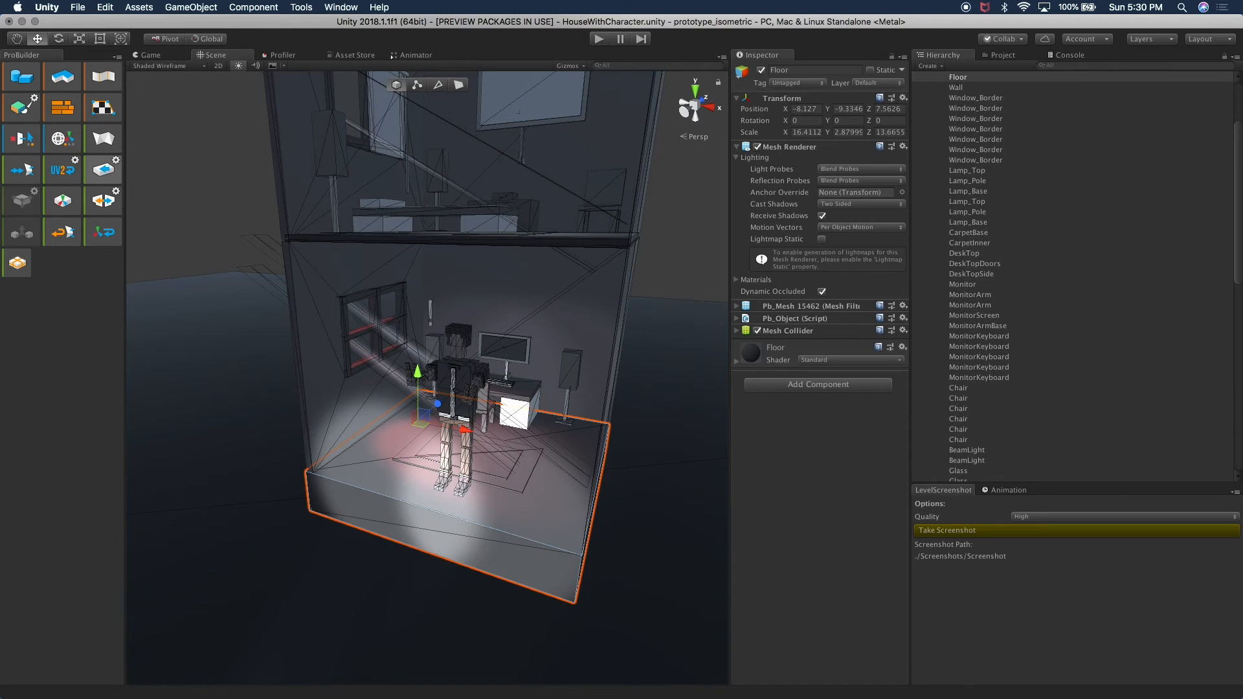
pyautogui.moveTo(104, 168)
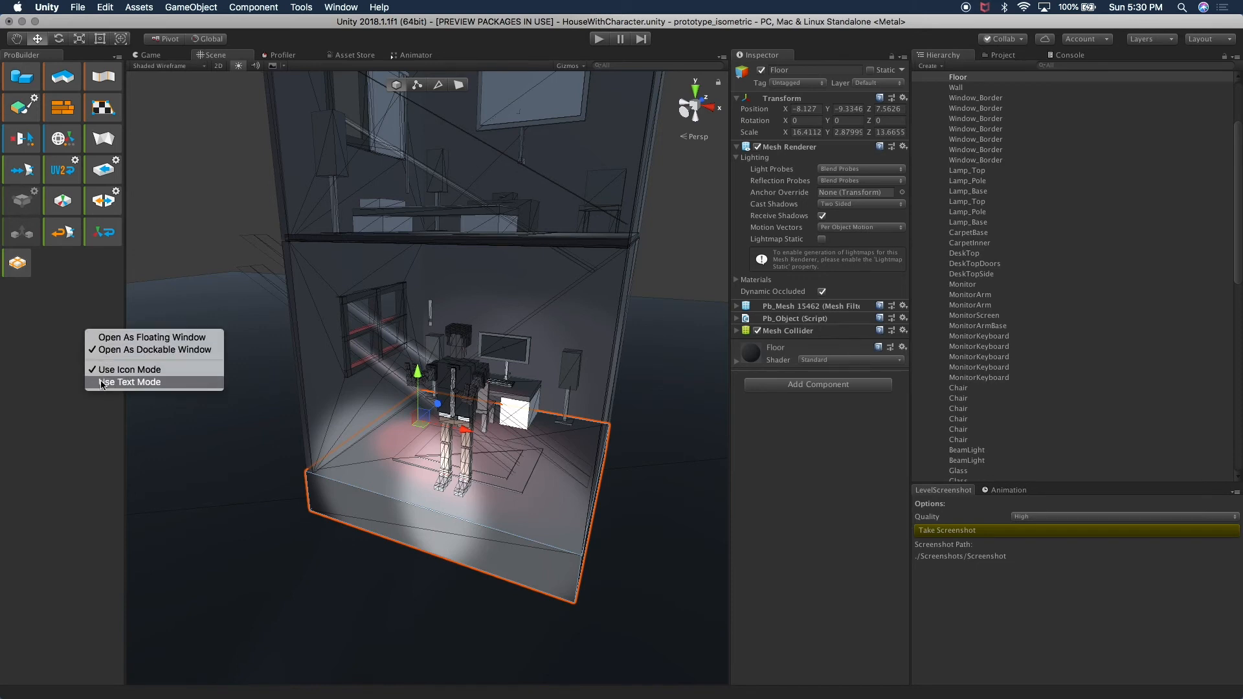
pyautogui.click(129, 382)
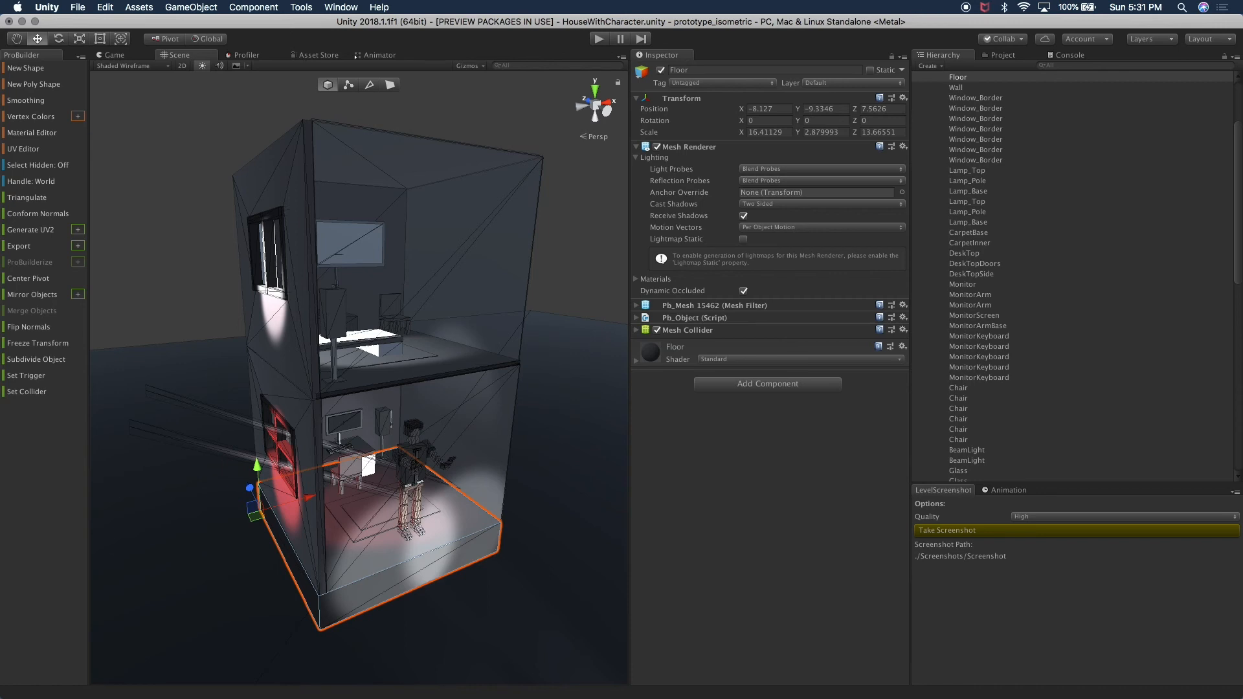
pyautogui.moveTo(147, 179)
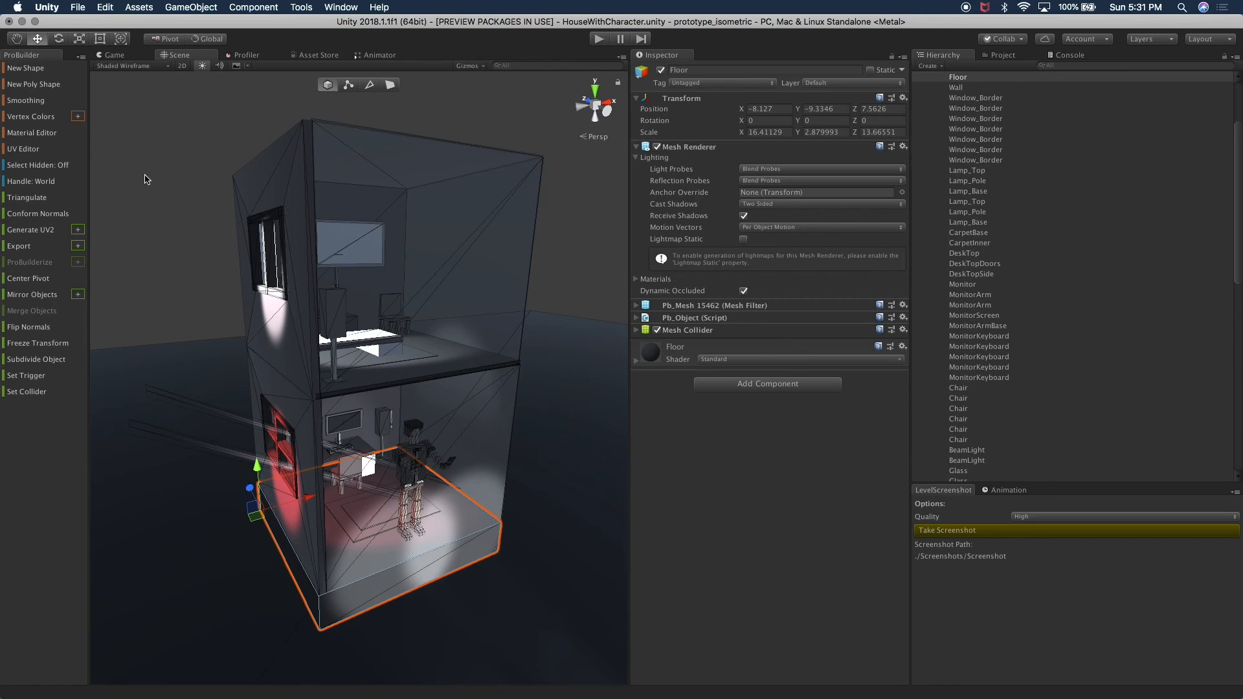
# Step: Switch ProBuilder to Face selection for the duplicated Floor (1) slab
pyautogui.click(348, 86)
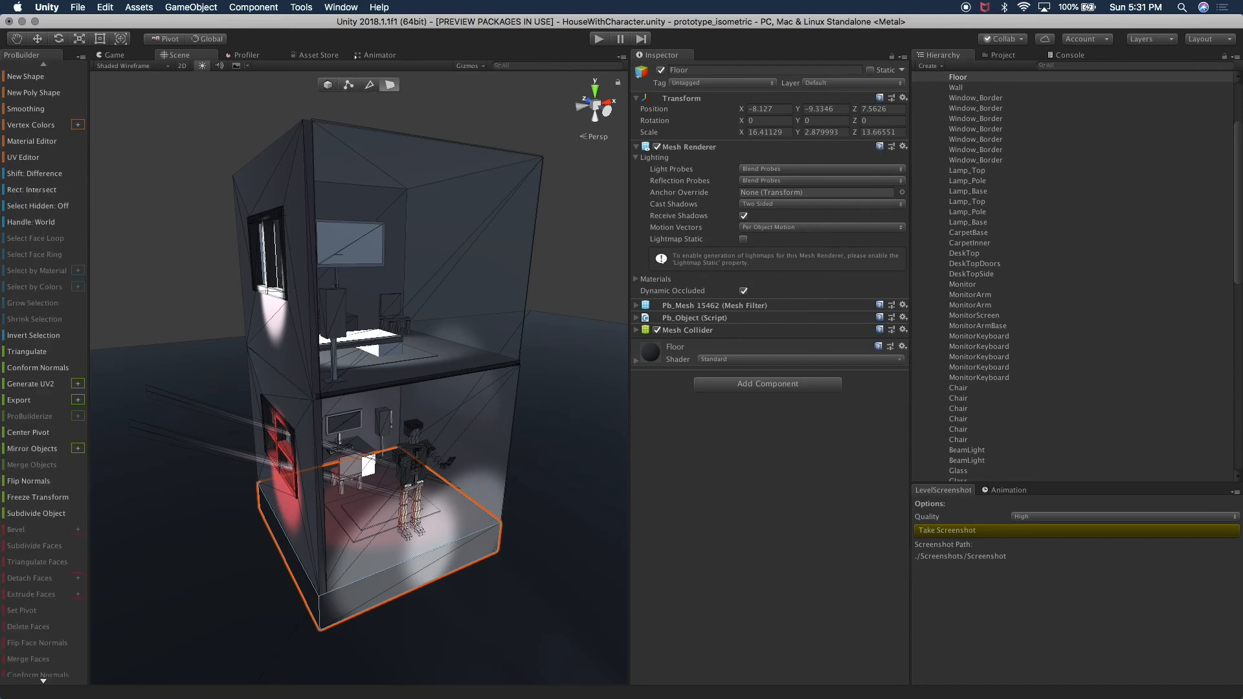
pyautogui.moveTo(326, 85)
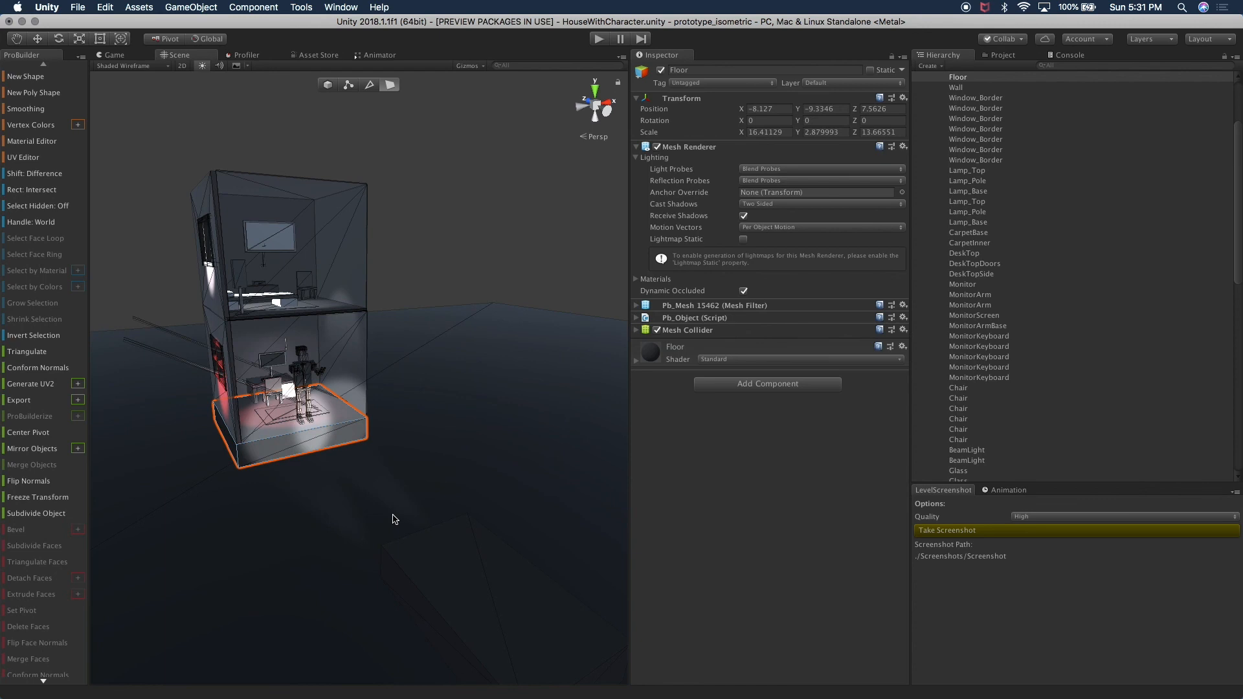
pyautogui.moveTo(379, 458)
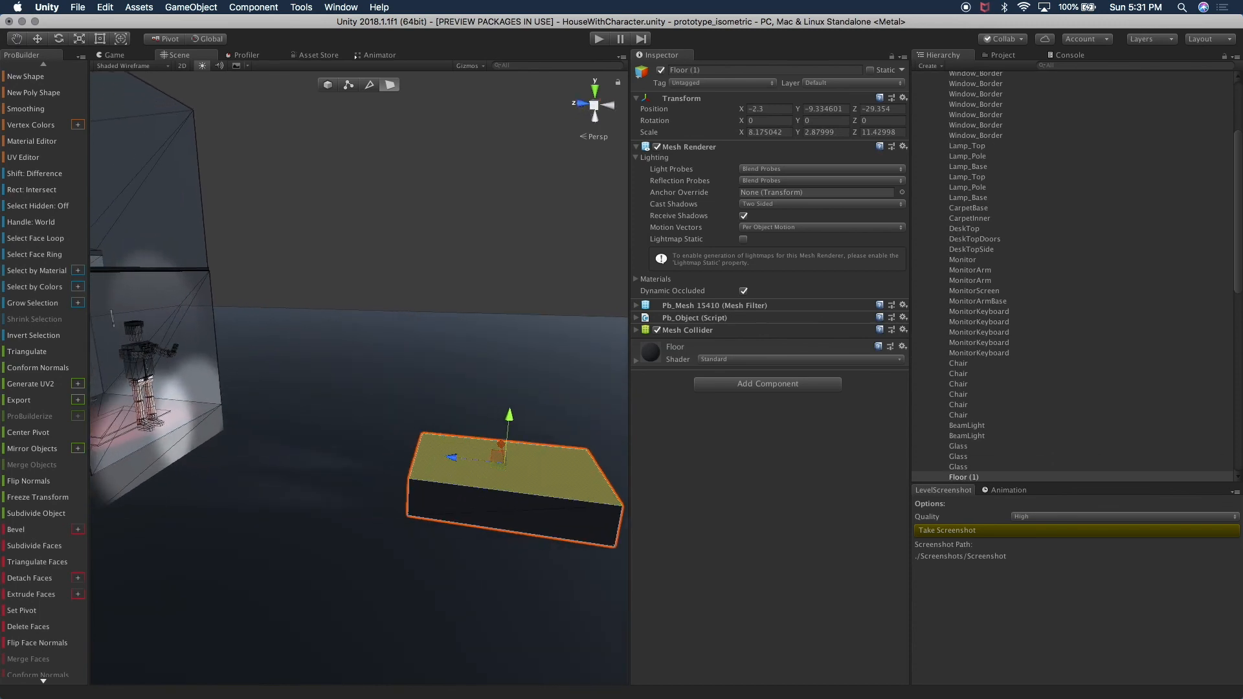
pyautogui.moveTo(531, 432)
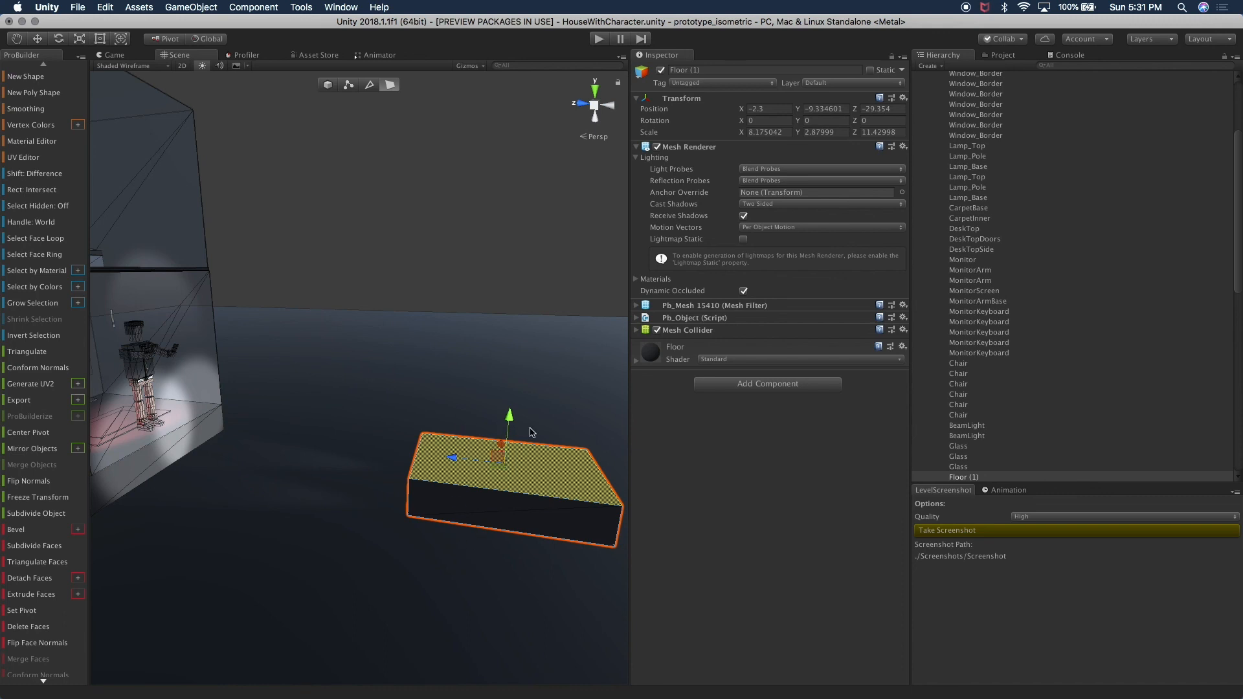